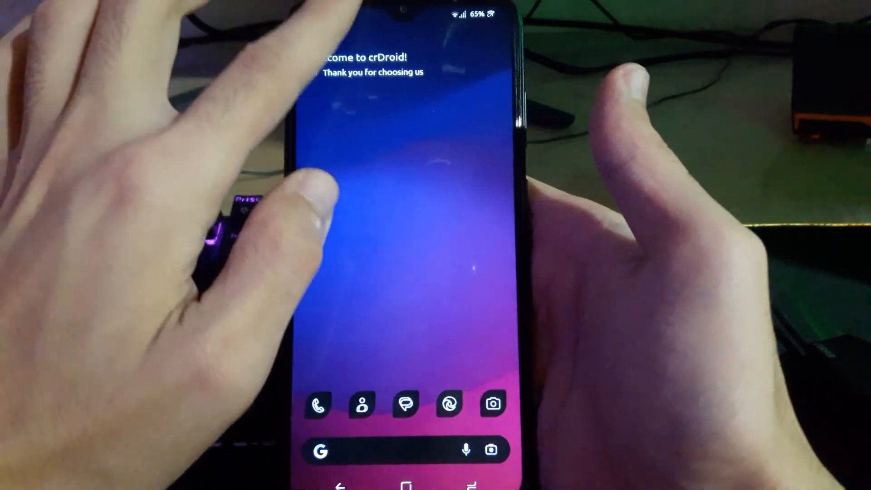
- Open Settings' About device page, confirm crDroid 10.0 on the Nokia 5.3, and open Android version
{"action": "scroll", "scroll_direction": "down", "scroll_amount": 3}
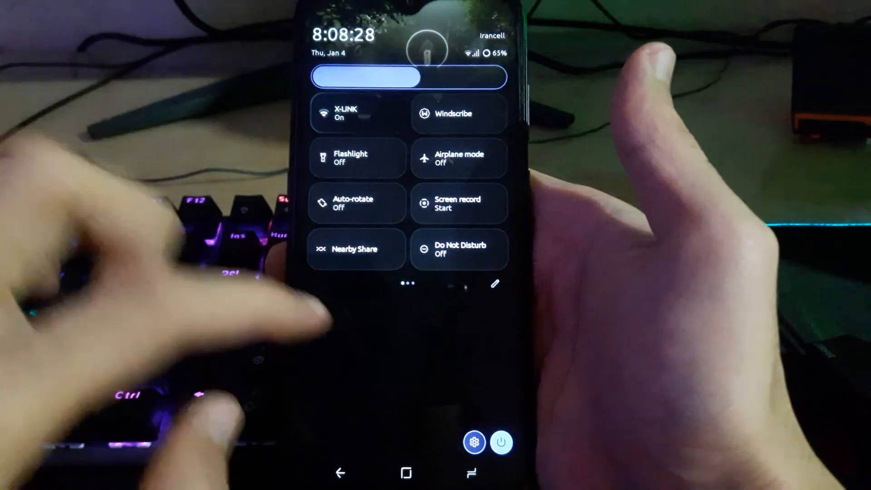
{"action": "left_click", "coordinate": [475, 441]}
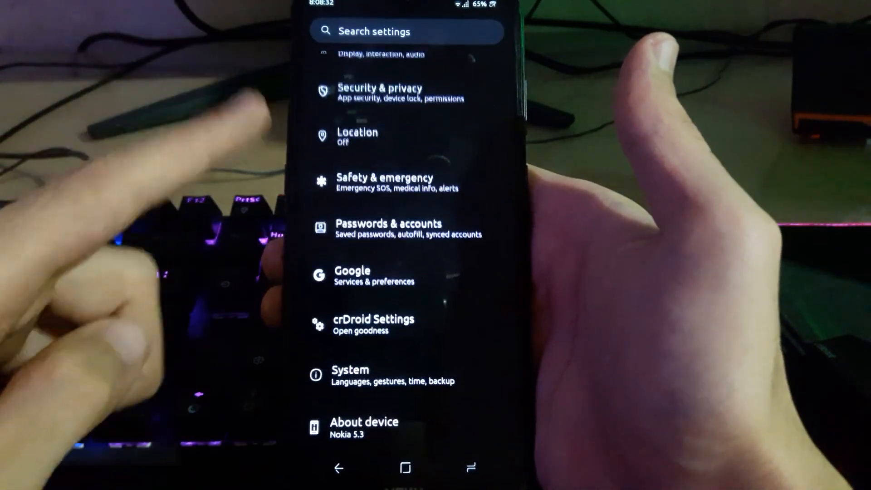
{"action": "left_click", "coordinate": [364, 427]}
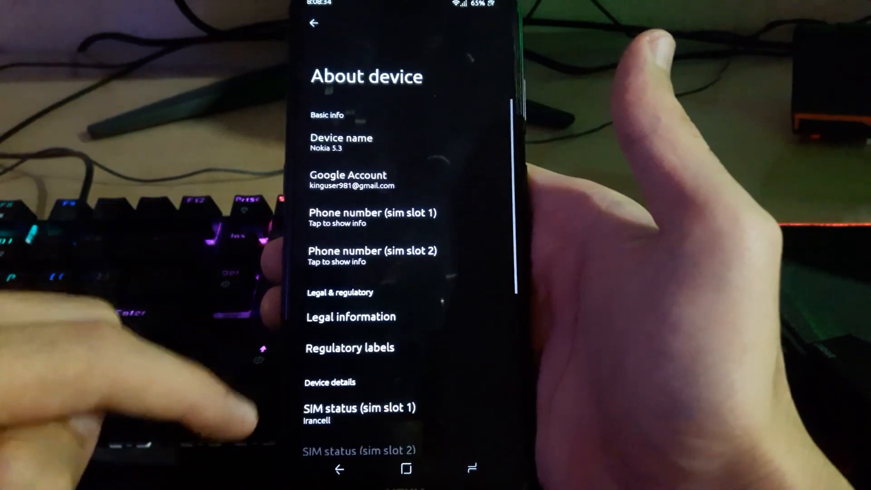
{"action": "scroll", "scroll_direction": "down", "scroll_amount": 3}
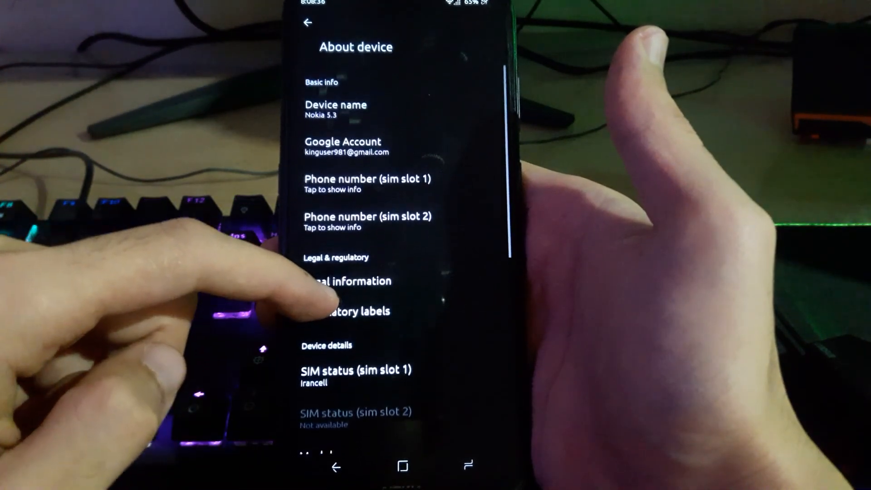
{"action": "scroll", "scroll_direction": "down", "scroll_amount": 3}
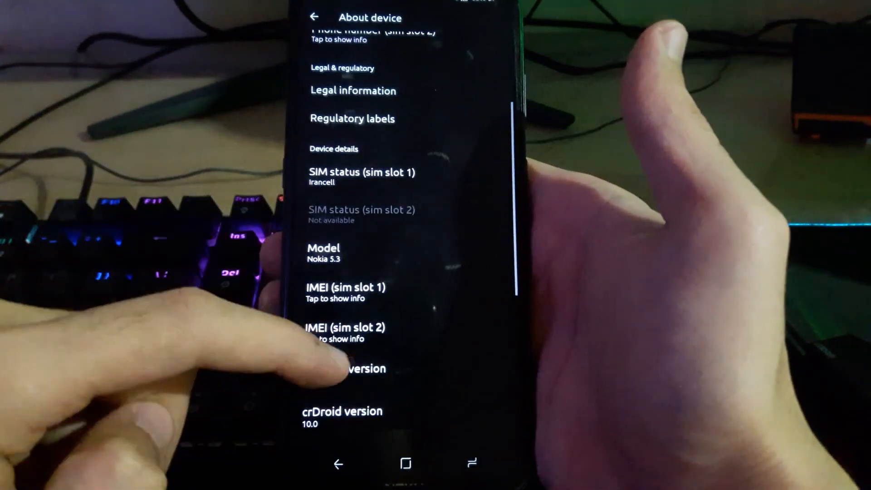
{"action": "left_click", "coordinate": [356, 368]}
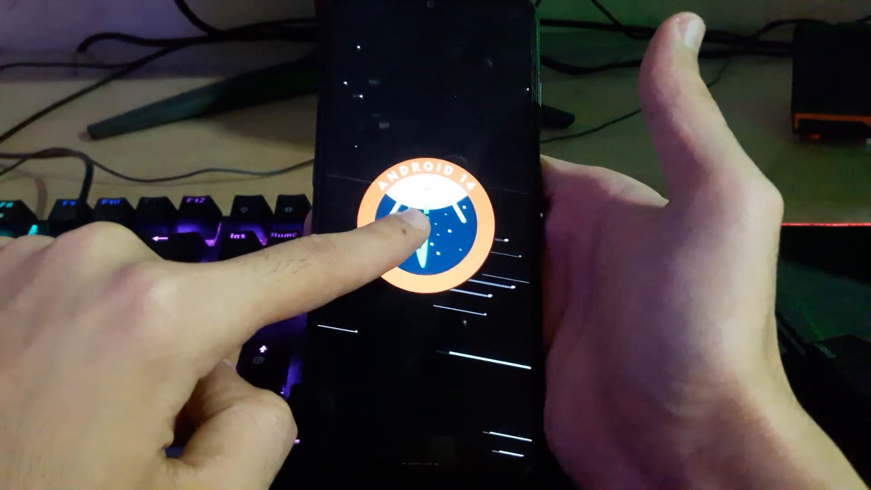
- Tap the Android 14 logo to trigger the easter egg
{"action": "left_click", "coordinate": [406, 223]}
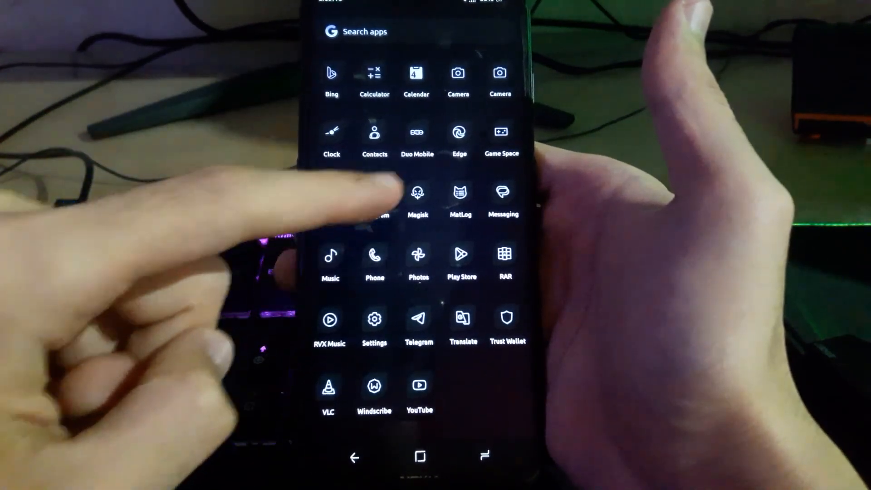
- Launch Magisk, confirm version 26.4 is installed, and bring up its reboot menu
{"action": "left_click", "coordinate": [418, 192]}
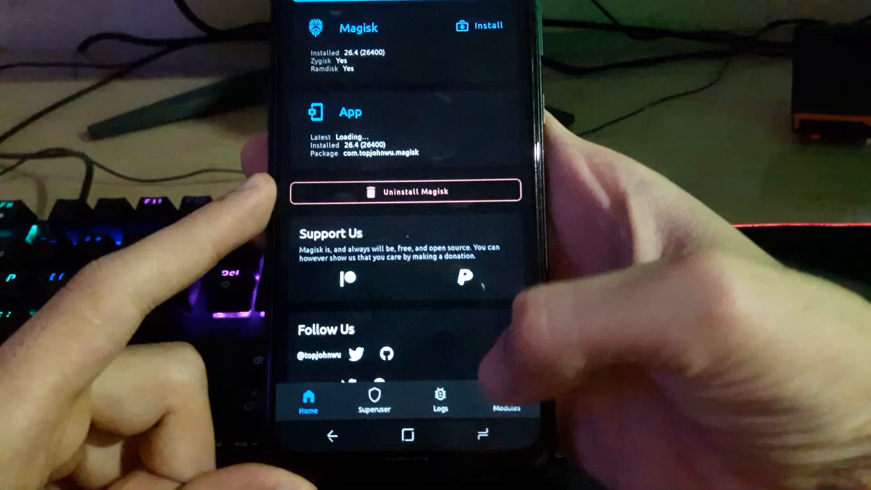
{"action": "left_click", "coordinate": [506, 398]}
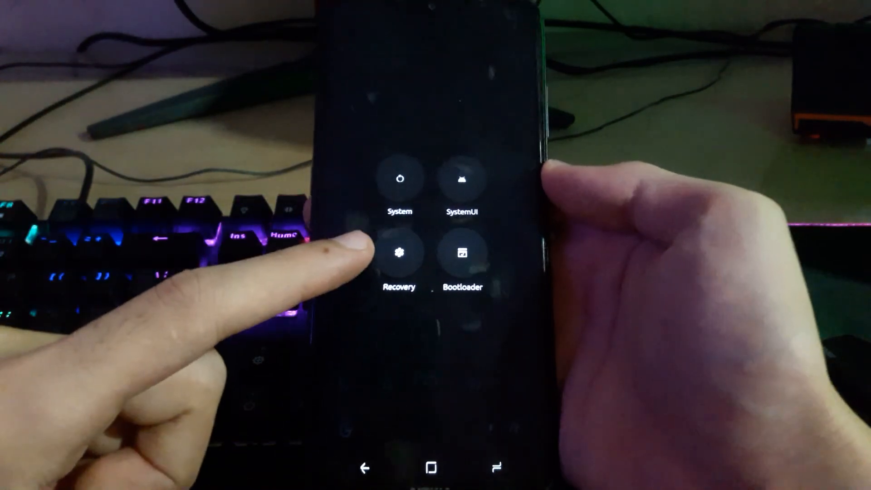
- Reboot to Recovery from Magisk's menu and continue past the unlocked-bootloader warning into OrangeFox
{"action": "left_click", "coordinate": [399, 253]}
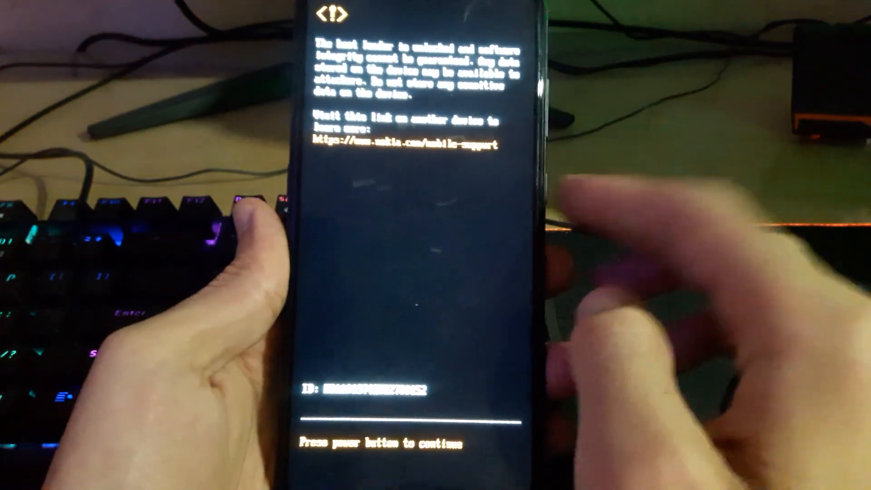
{"action": "left_click", "coordinate": [541, 180]}
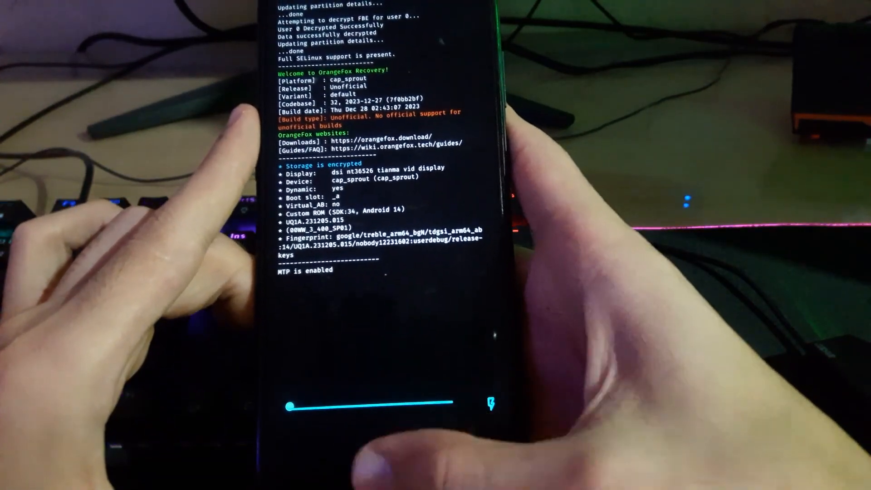
- Expand OrangeFox's Menu to the More... tool list and open Magisk Manager's module list
{"action": "left_click", "coordinate": [478, 381]}
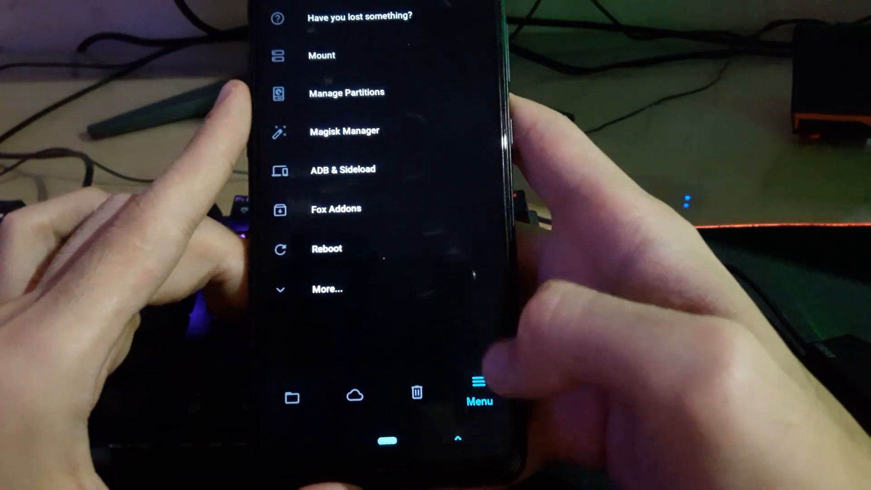
{"action": "left_click", "coordinate": [327, 289]}
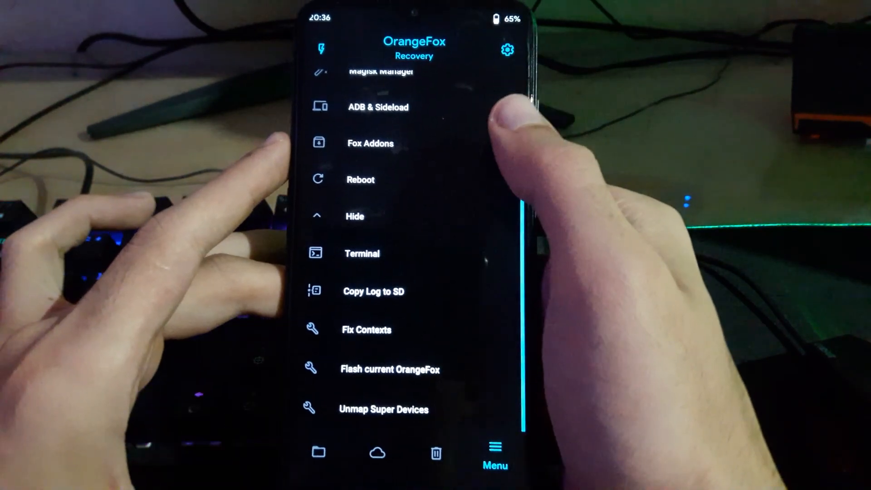
{"action": "scroll", "scroll_direction": "down", "scroll_amount": 3}
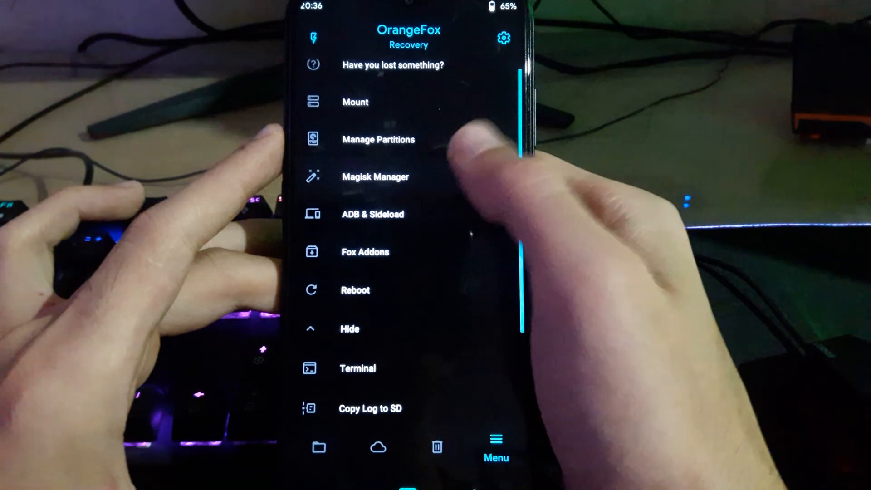
{"action": "left_click", "coordinate": [374, 176]}
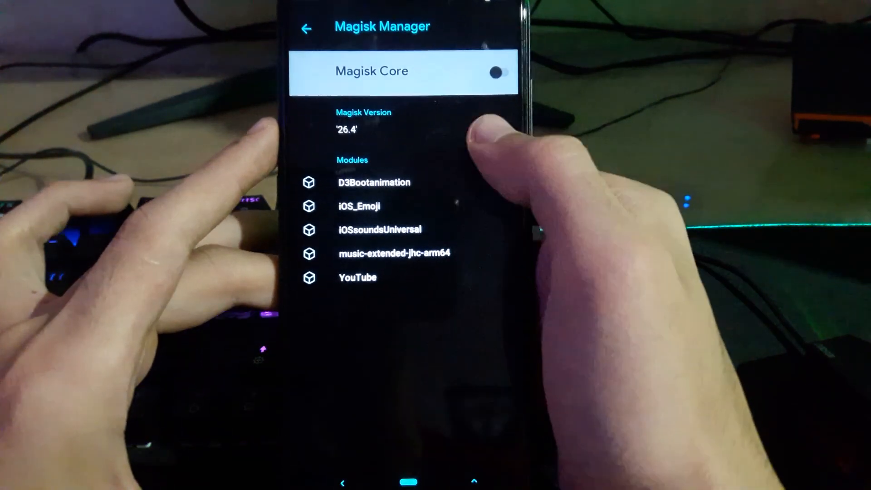
{"action": "left_click", "coordinate": [378, 228]}
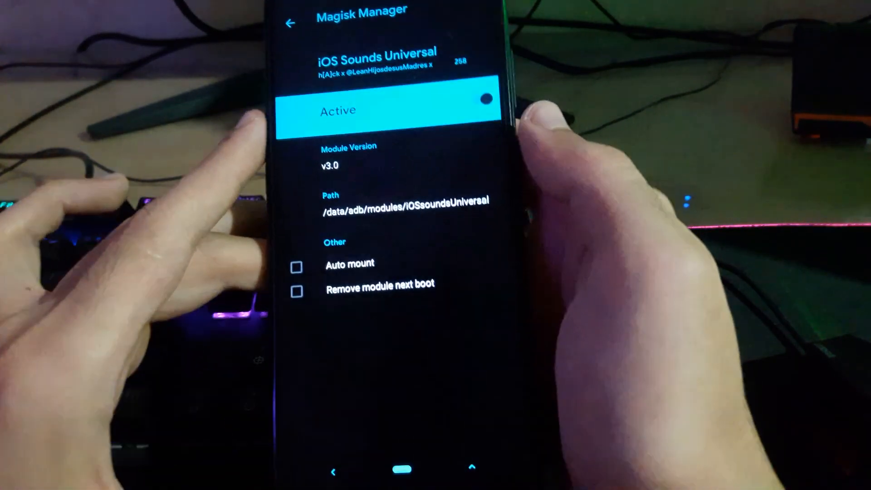
{"action": "left_click", "coordinate": [290, 23]}
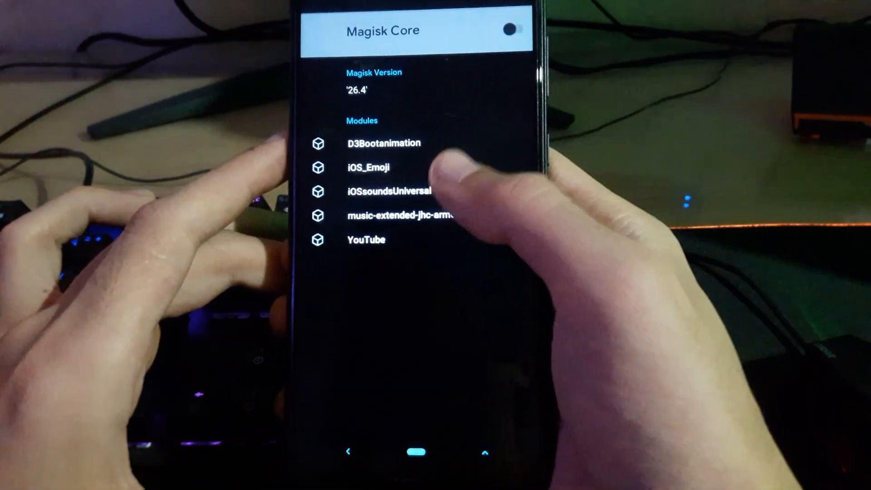
{"action": "left_click", "coordinate": [392, 191]}
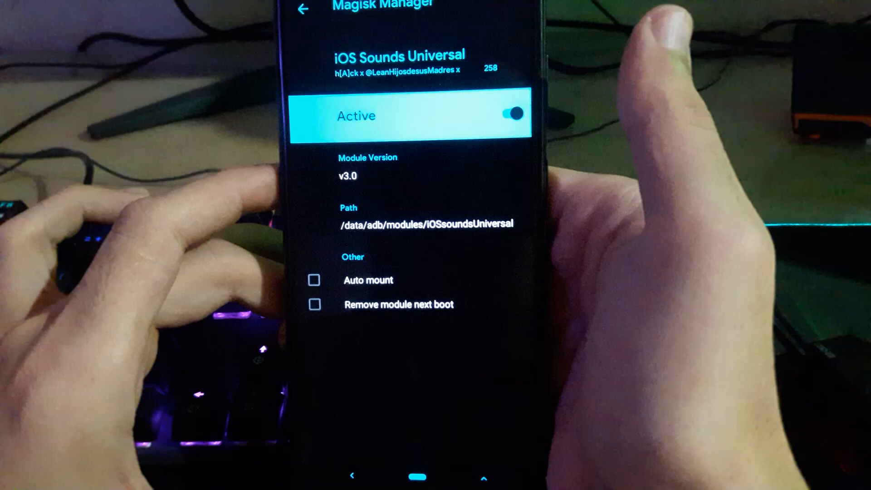
{"action": "left_click", "coordinate": [318, 20]}
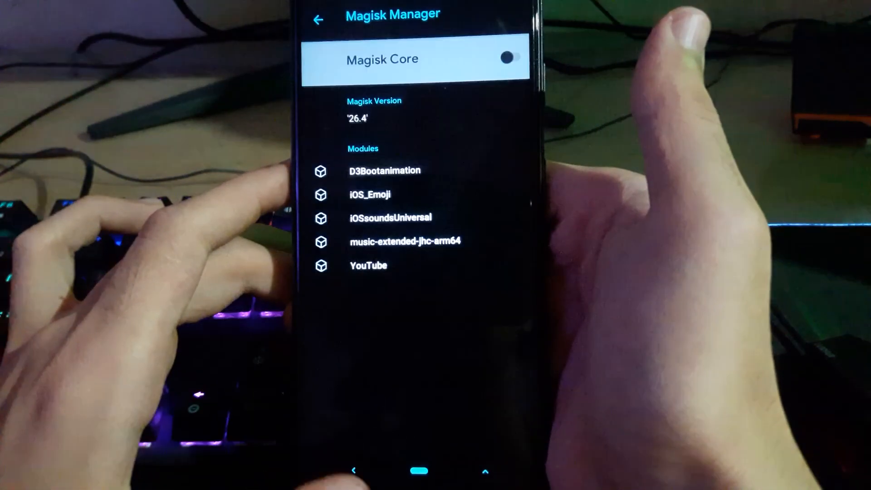
{"action": "left_click", "coordinate": [318, 19]}
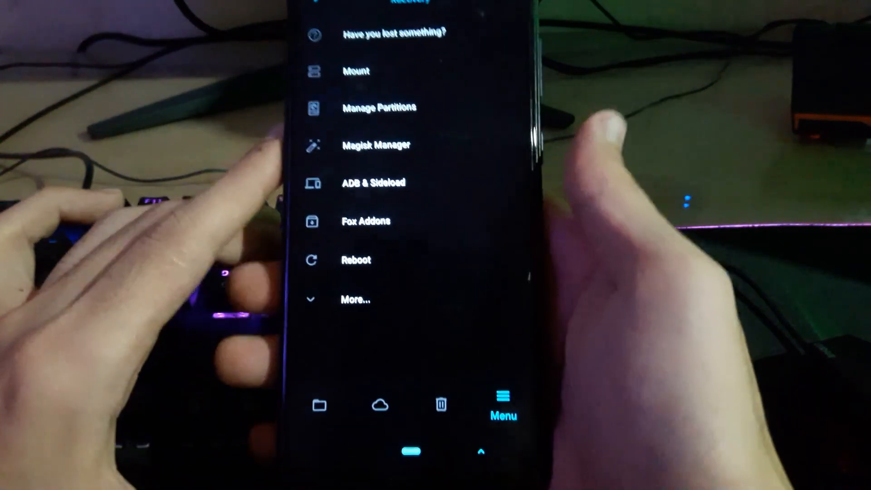